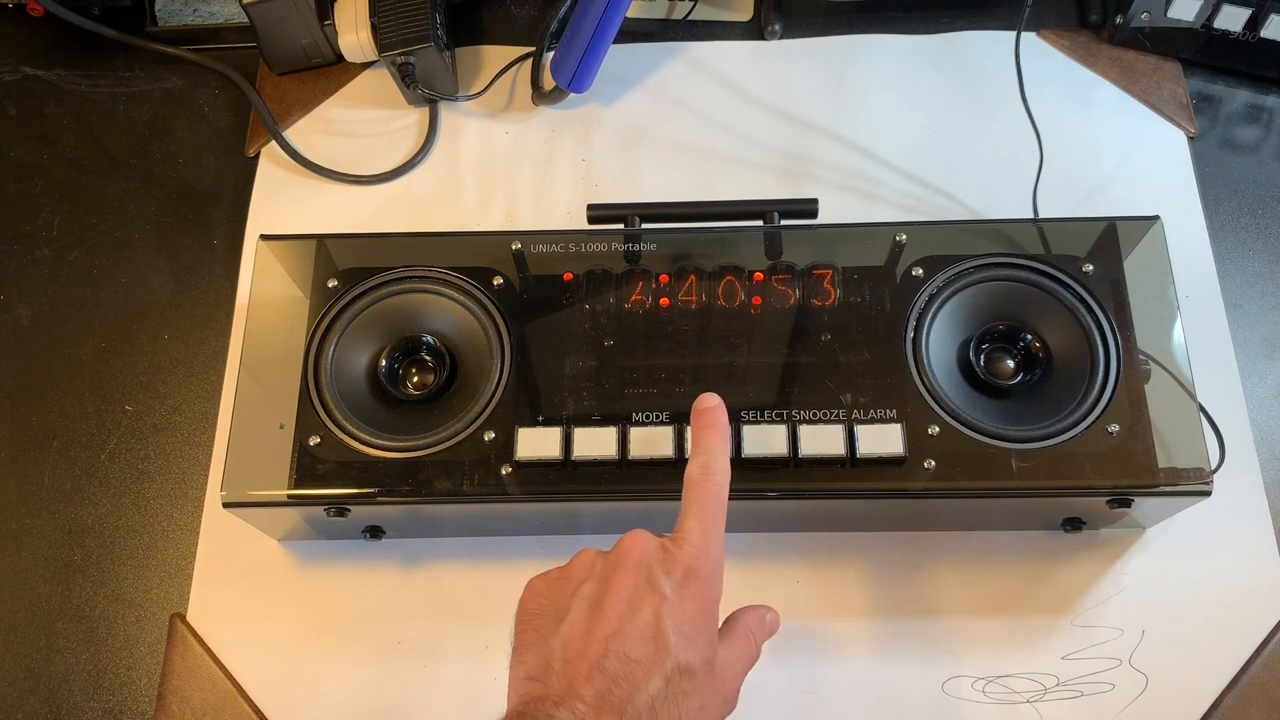
left_click(702, 444)
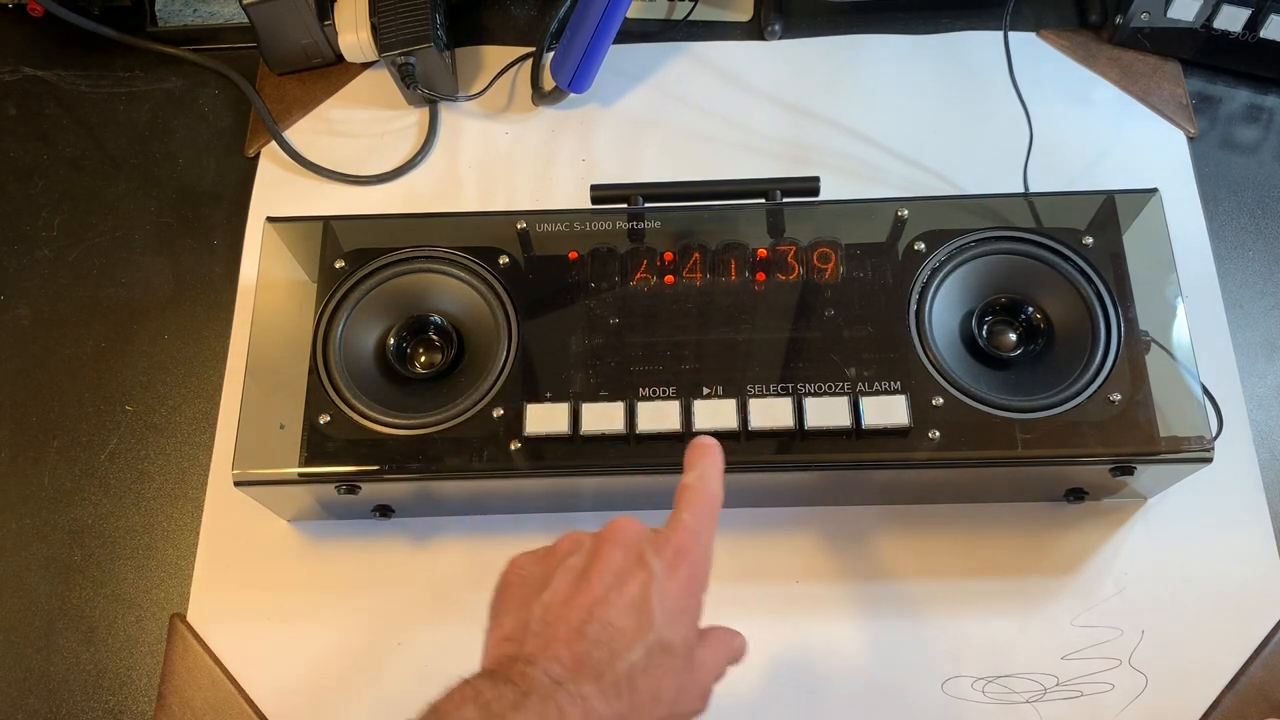
left_click(704, 420)
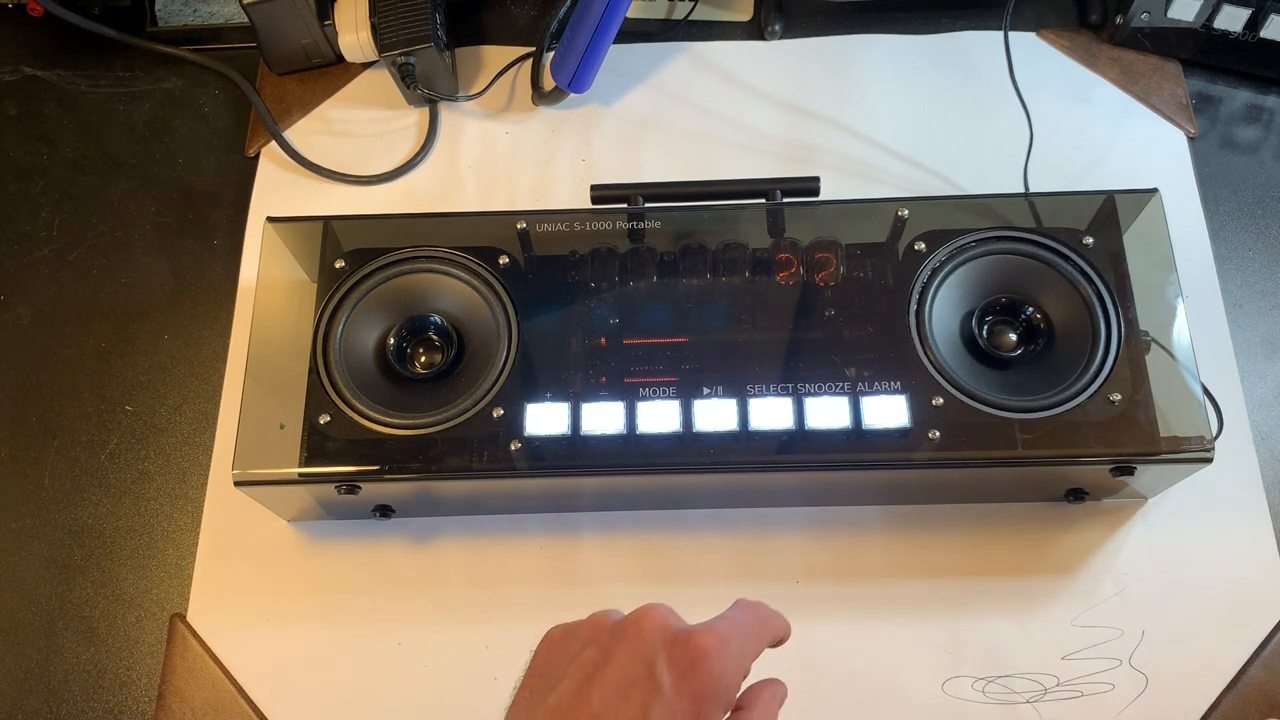
left_click(660, 414)
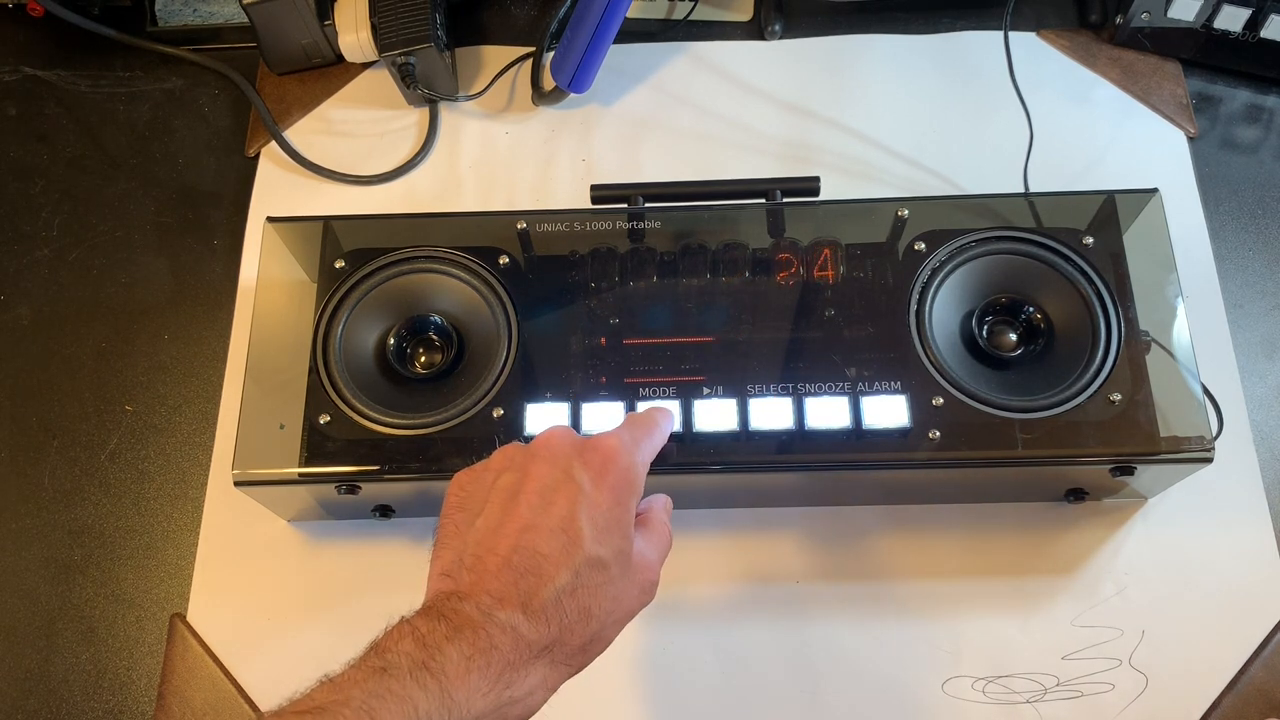
left_click(656, 420)
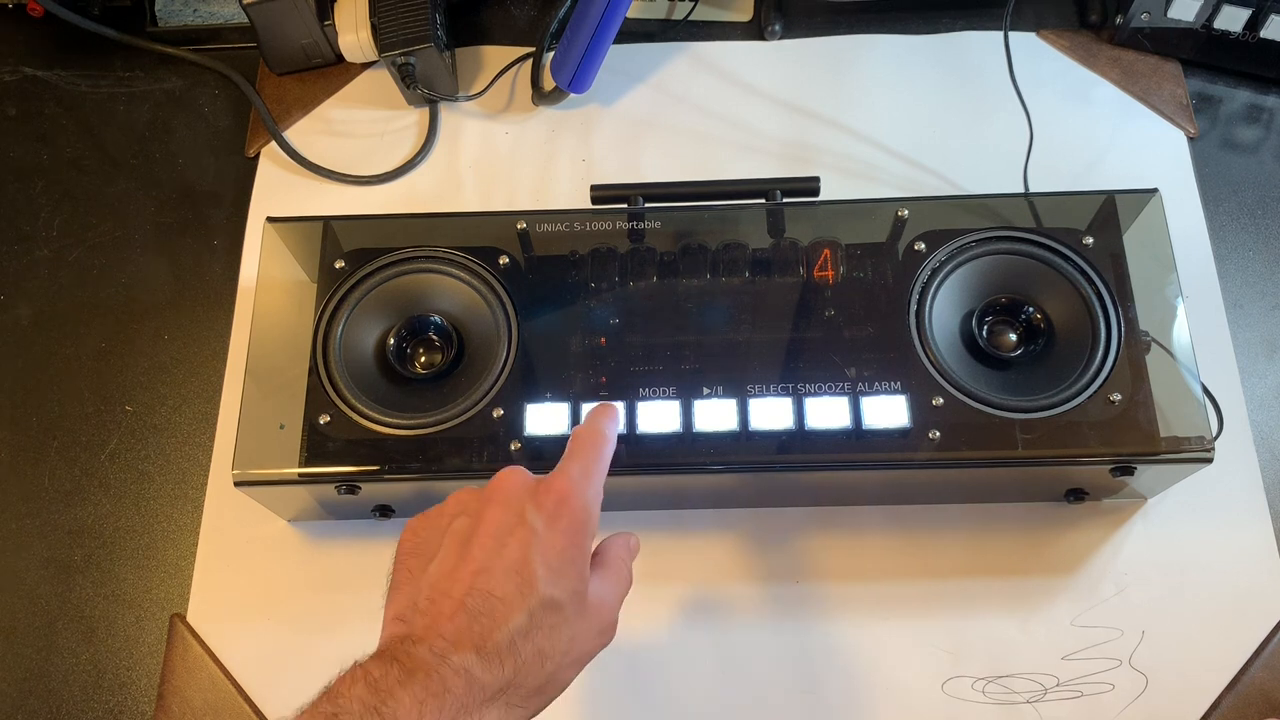
left_click(584, 420)
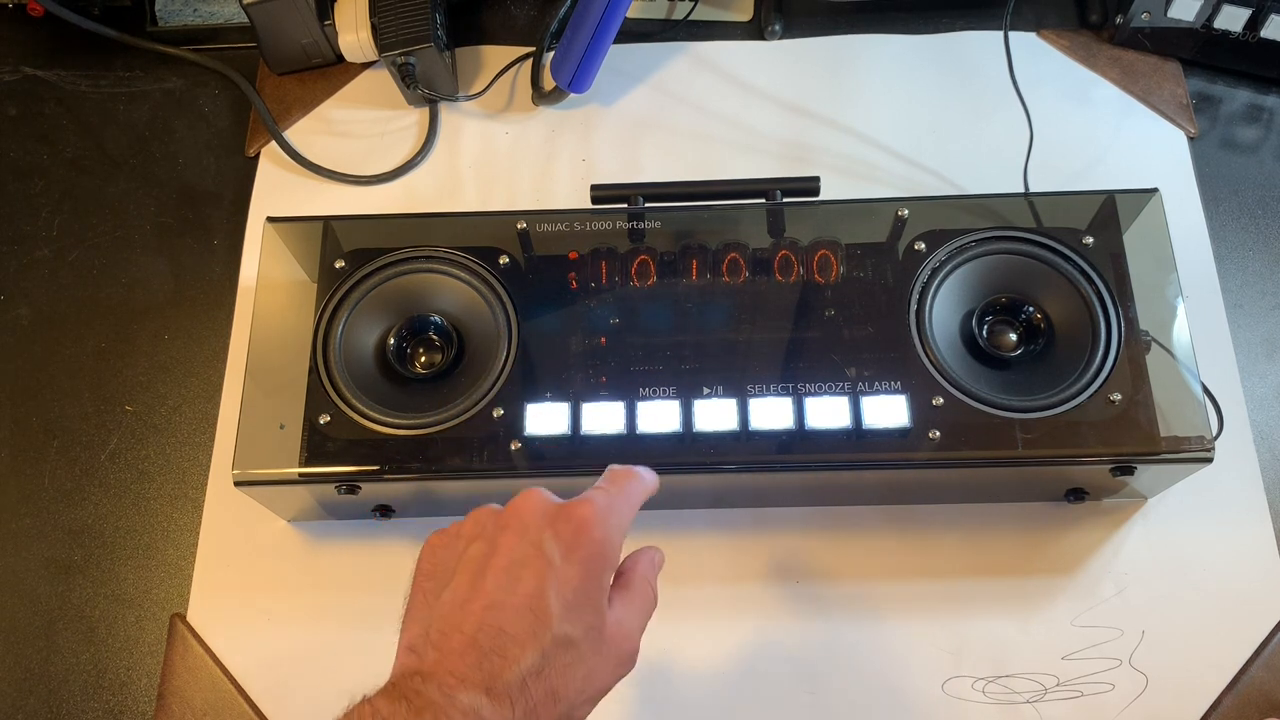
left_click(648, 414)
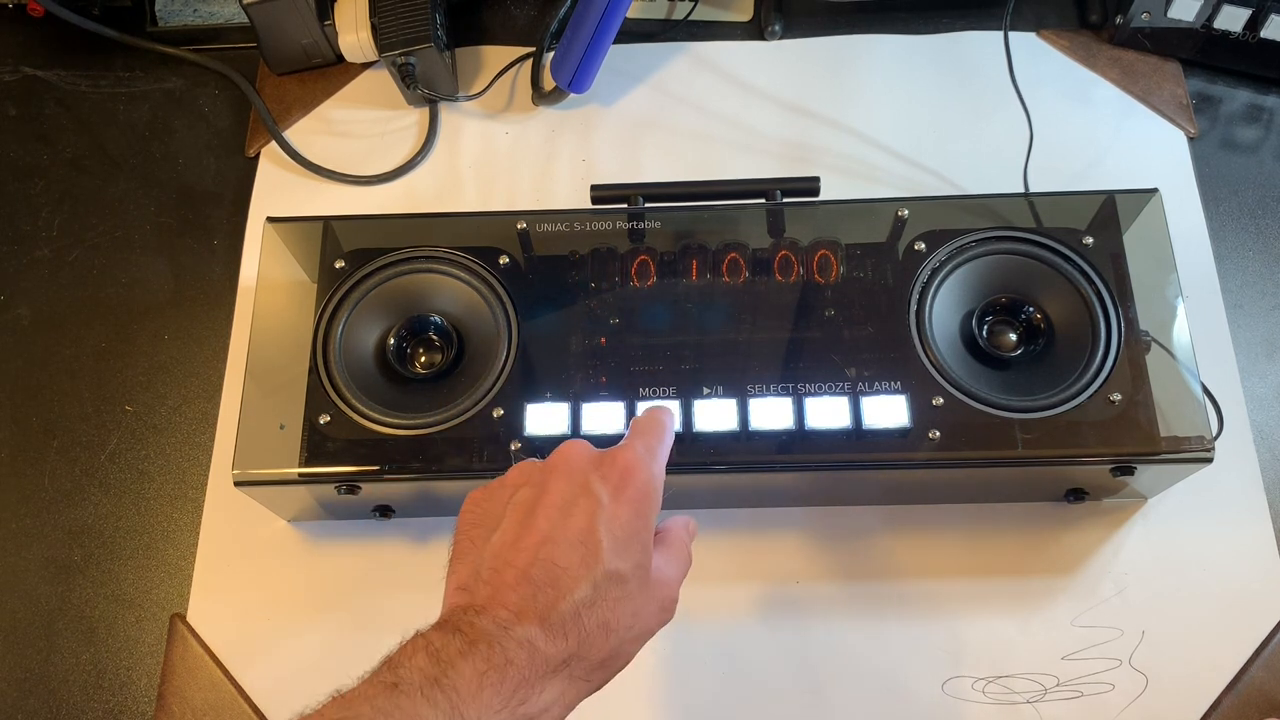
left_click(658, 420)
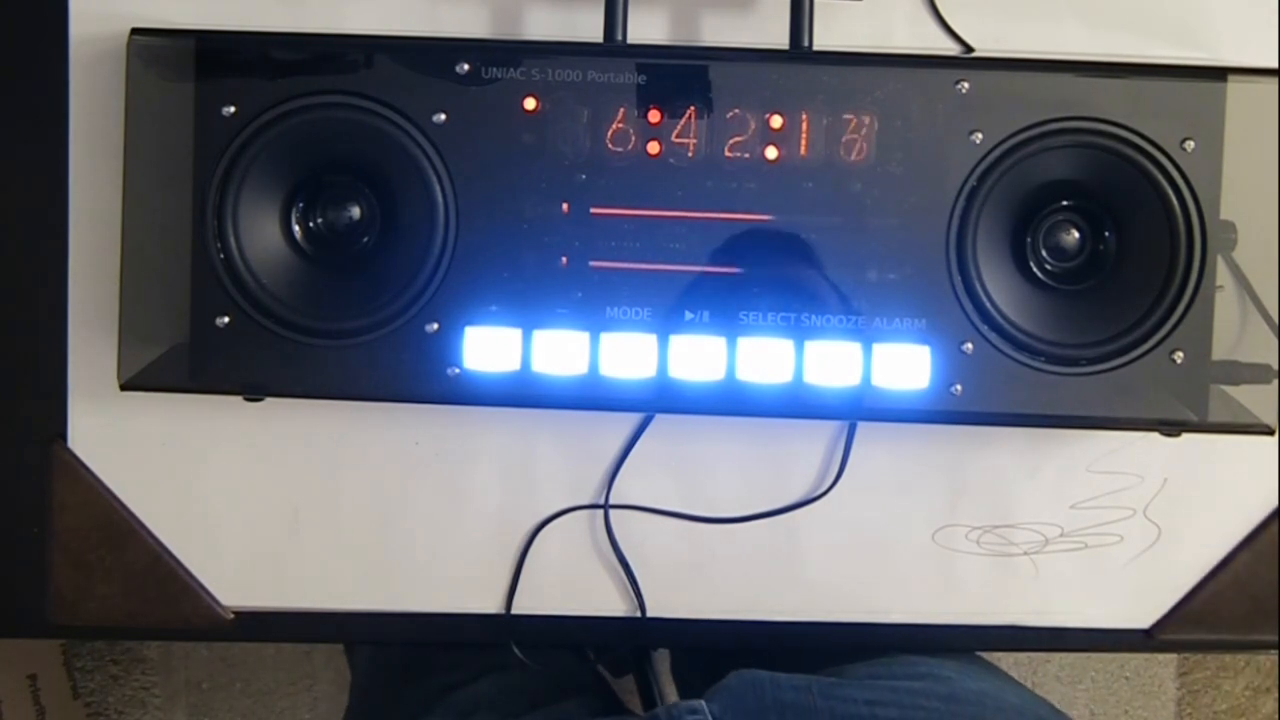
left_click(490, 360)
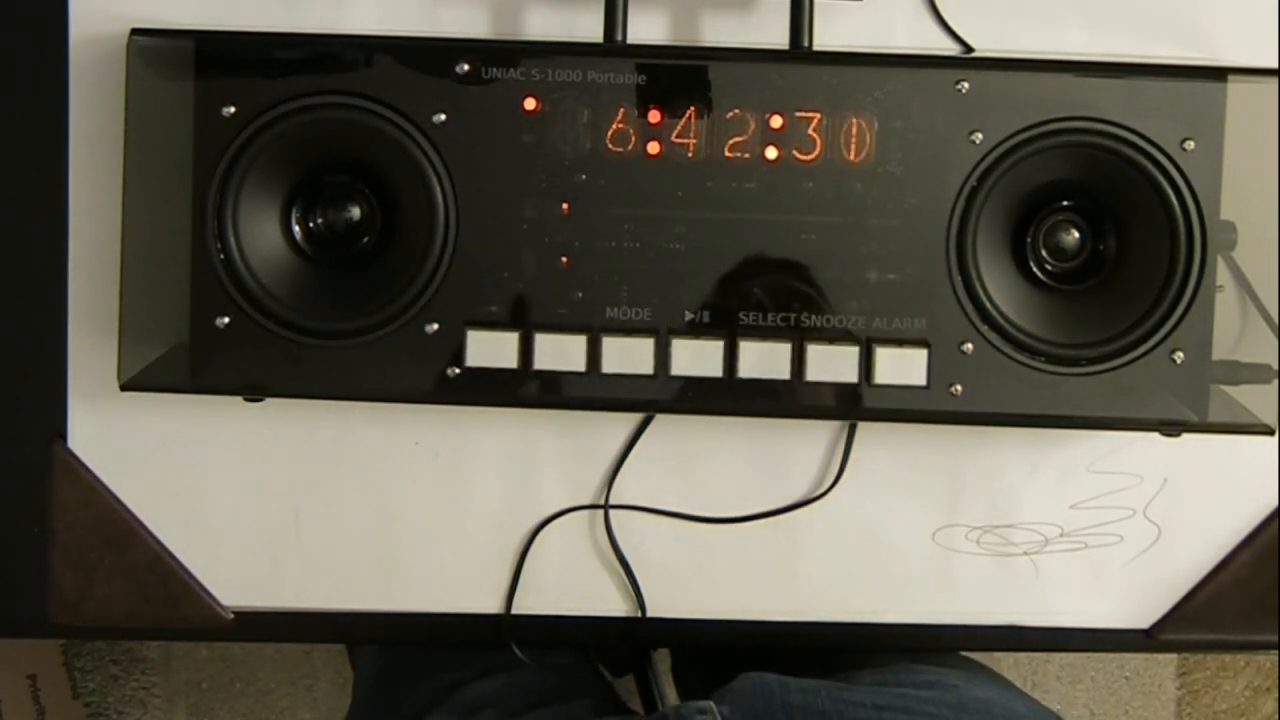
left_click(692, 356)
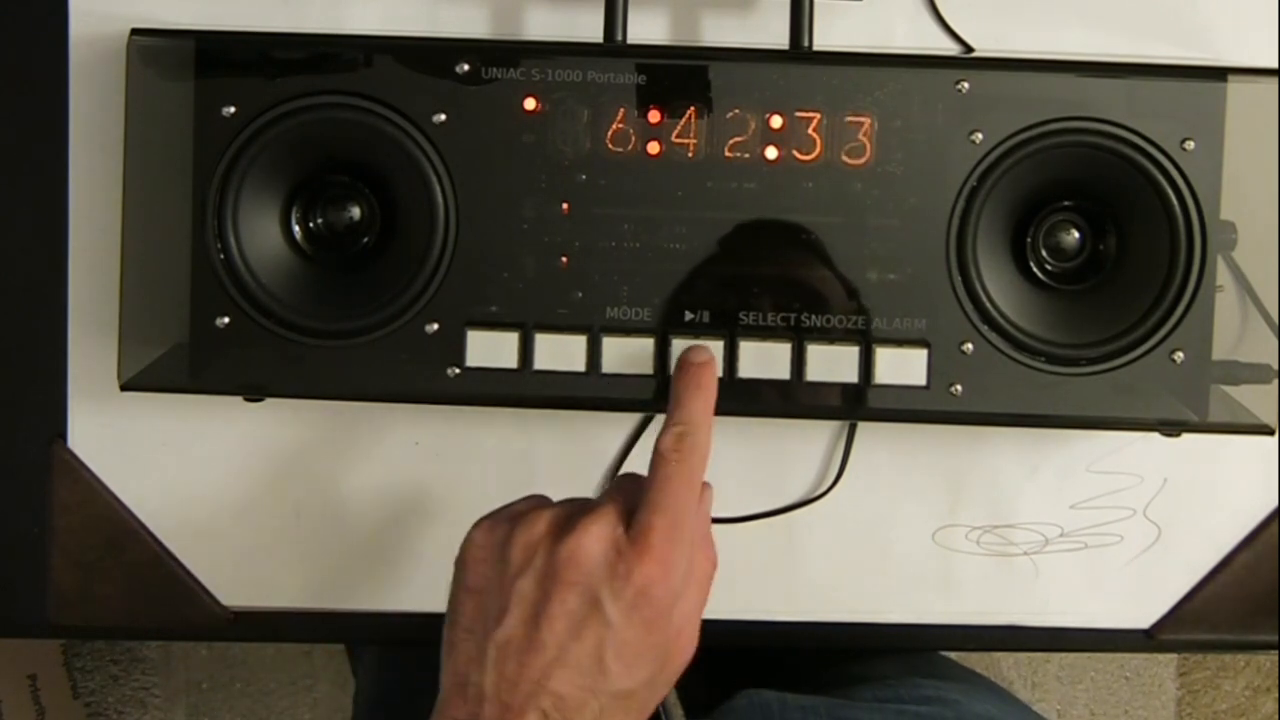
left_click(696, 360)
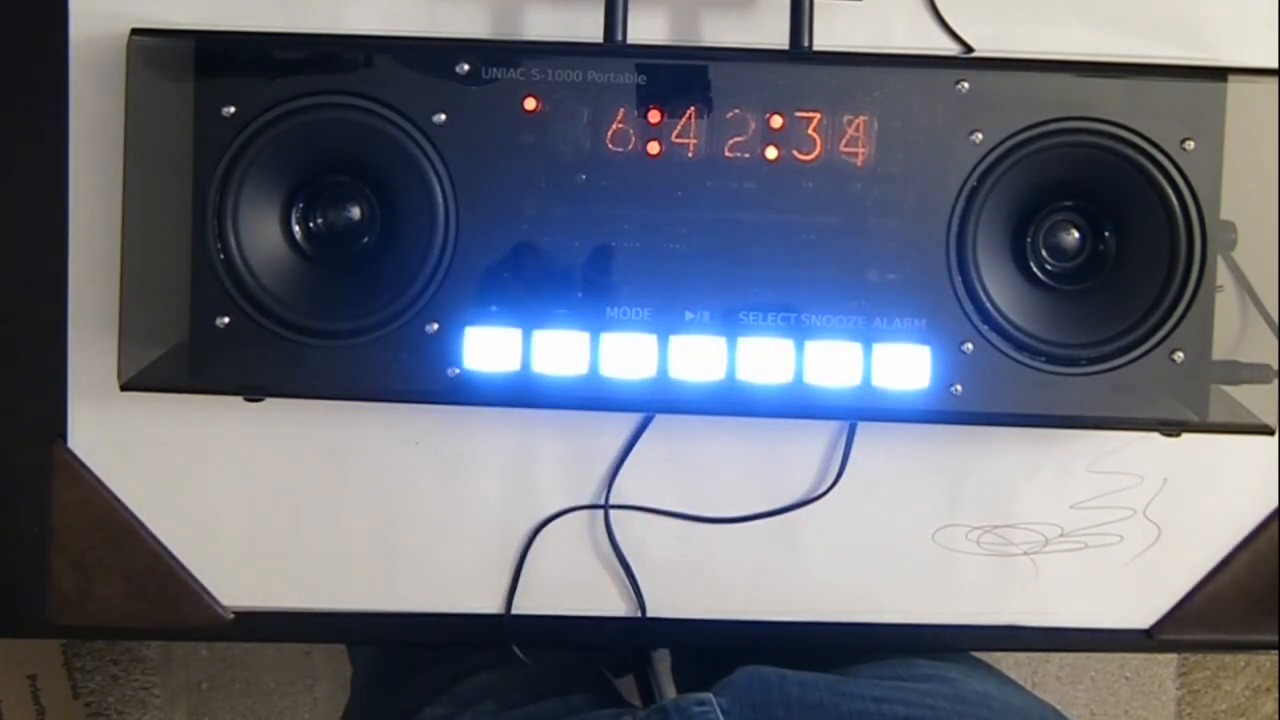